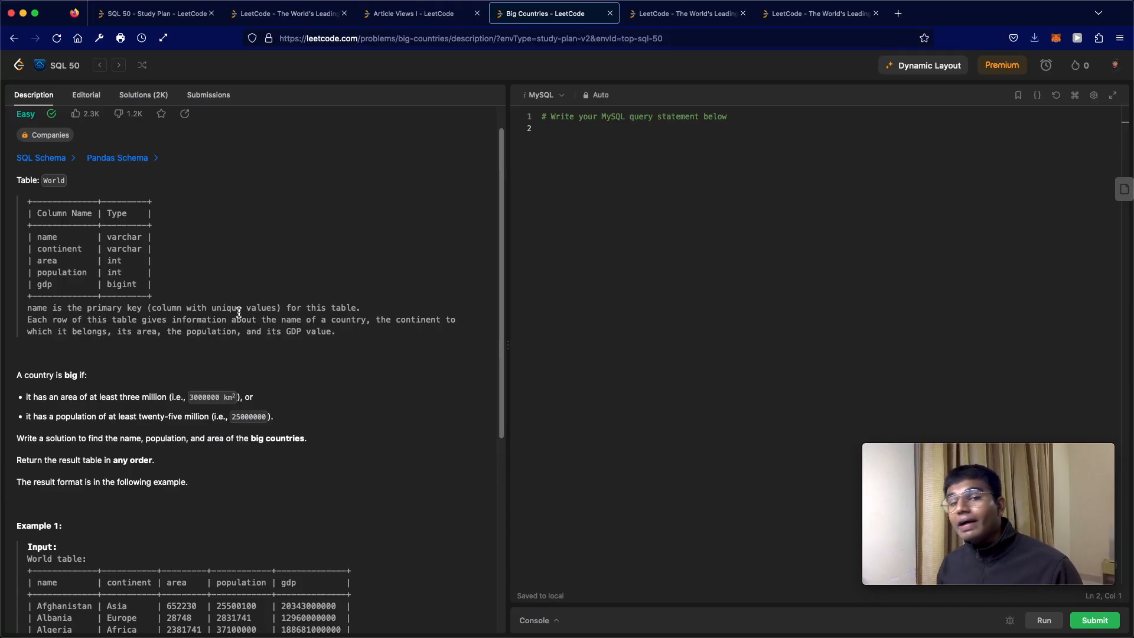
mouse_move(247, 346)
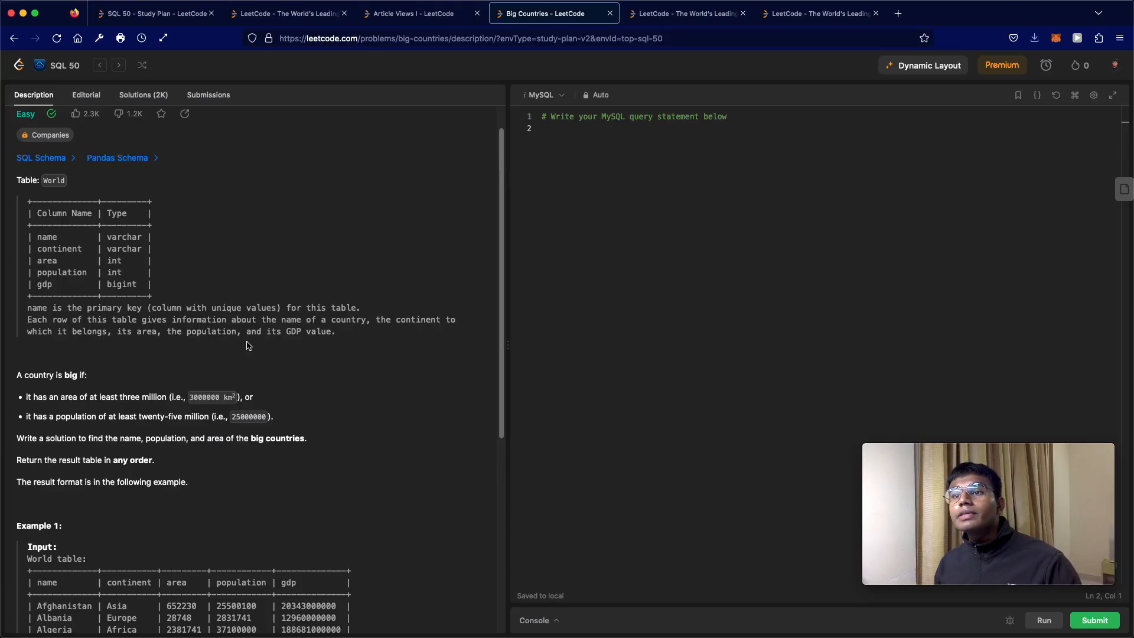
Review the World table schema and problem description before writing the query
scroll("up", 3)
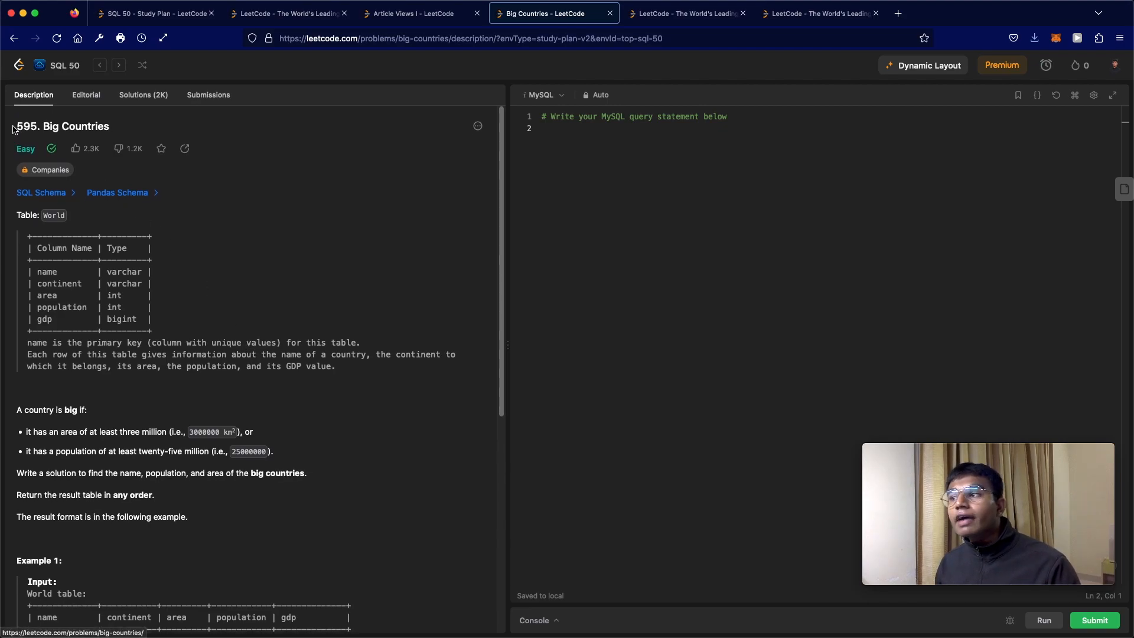
mouse_move(117, 192)
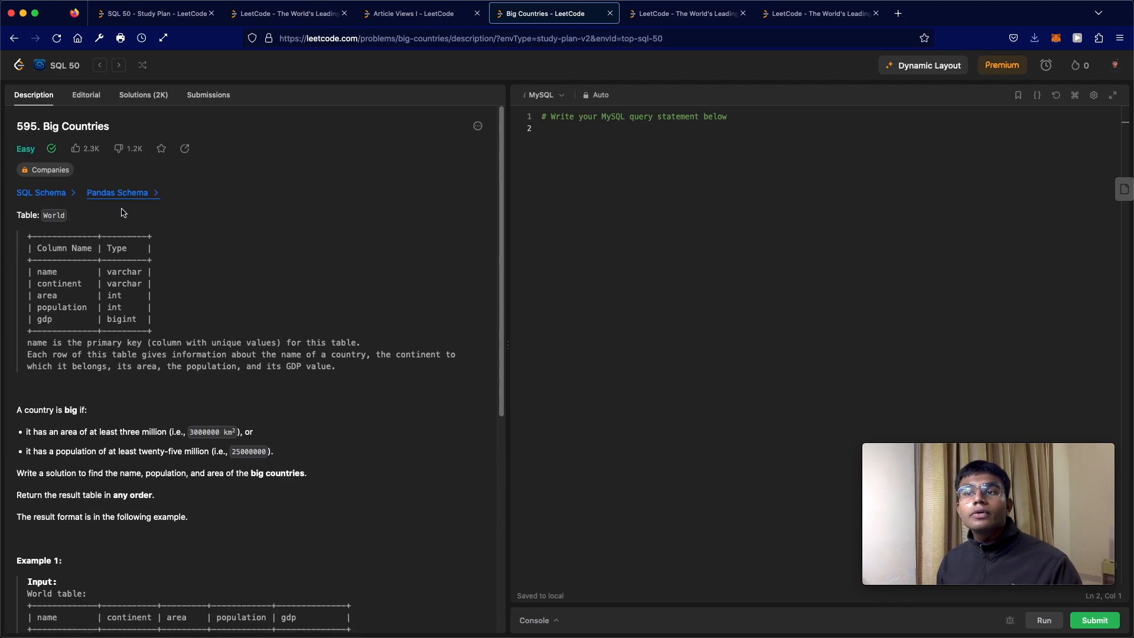
double_click(53, 215)
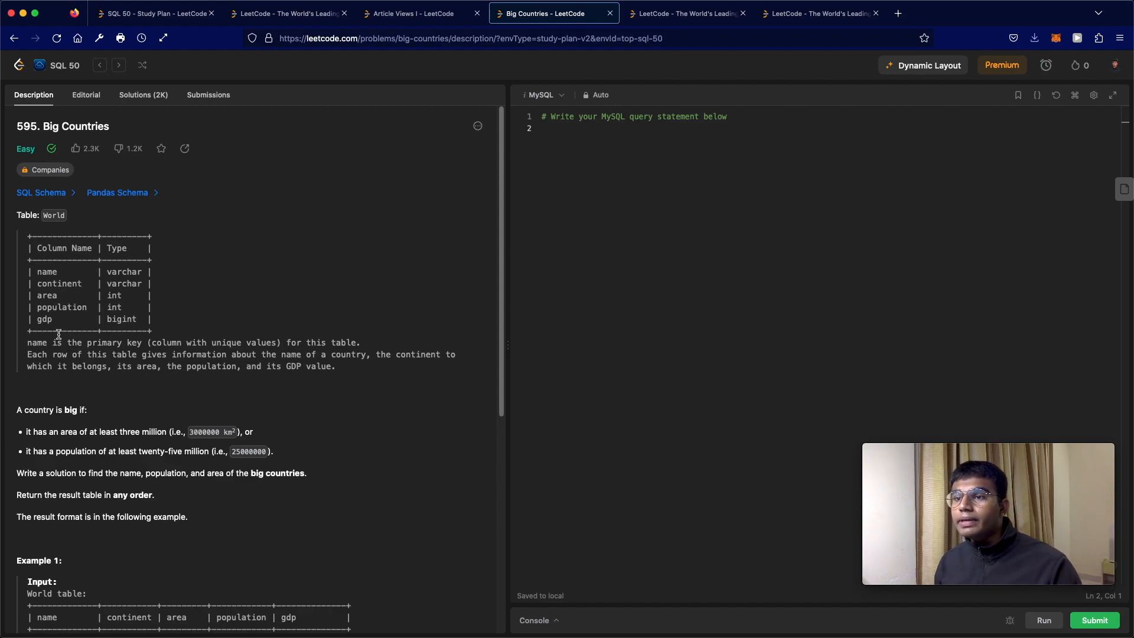
double_click(46, 272)
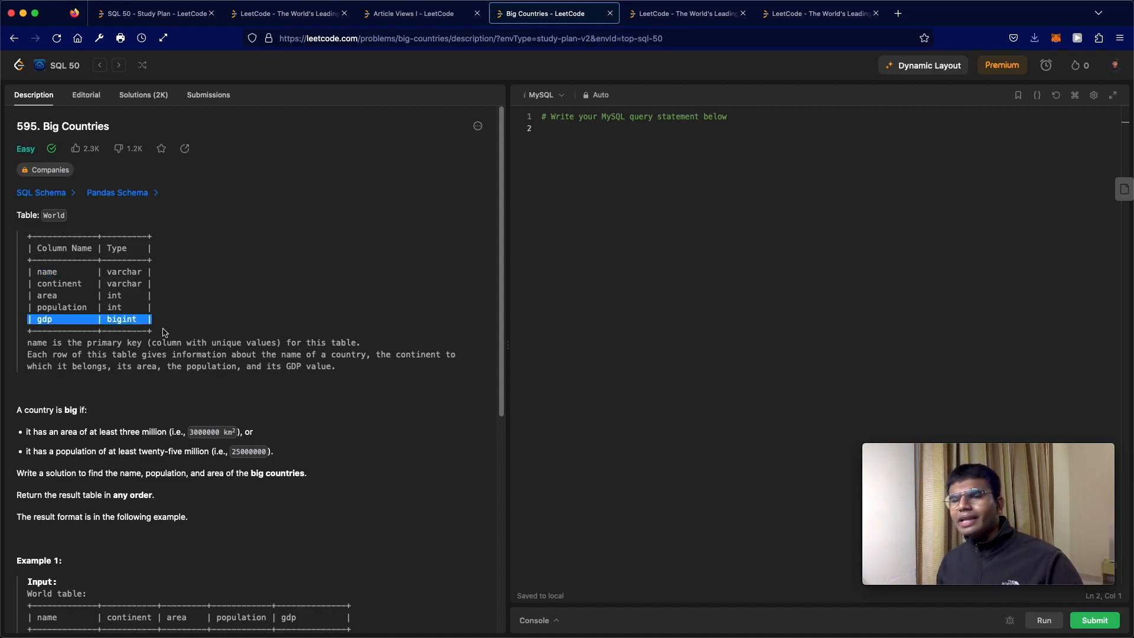
left_click(129, 318)
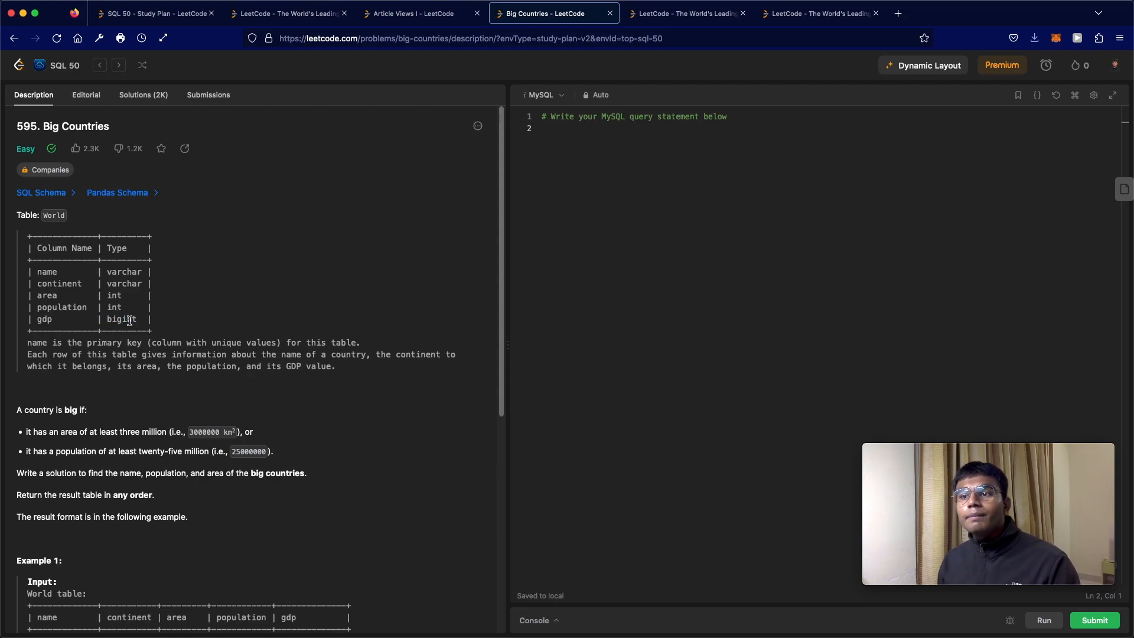
double_click(122, 319)
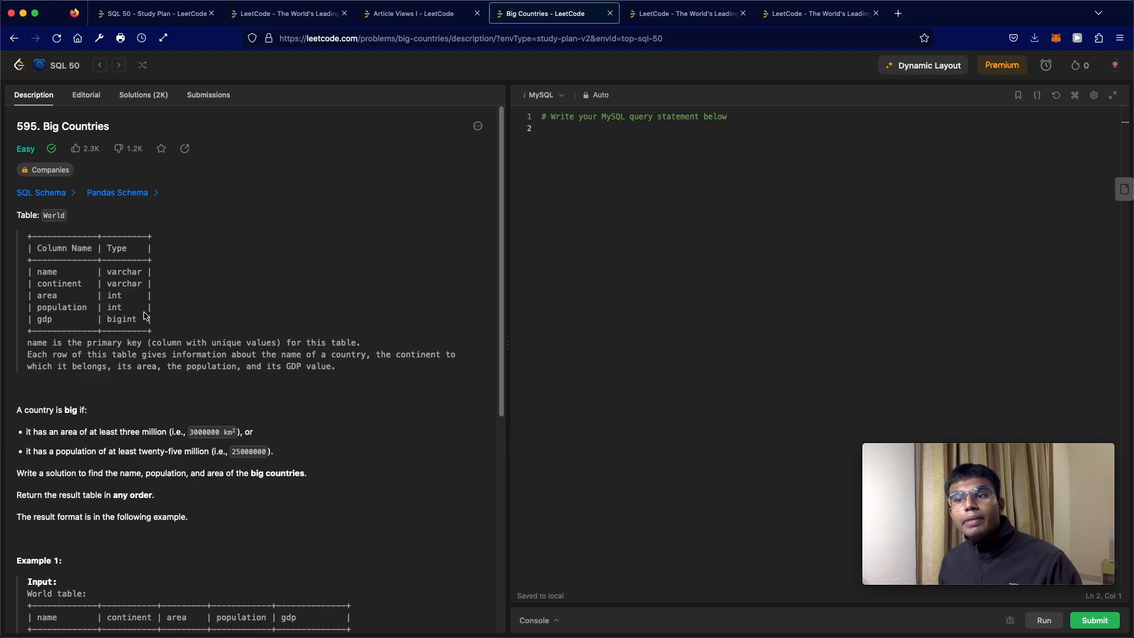
double_click(113, 307)
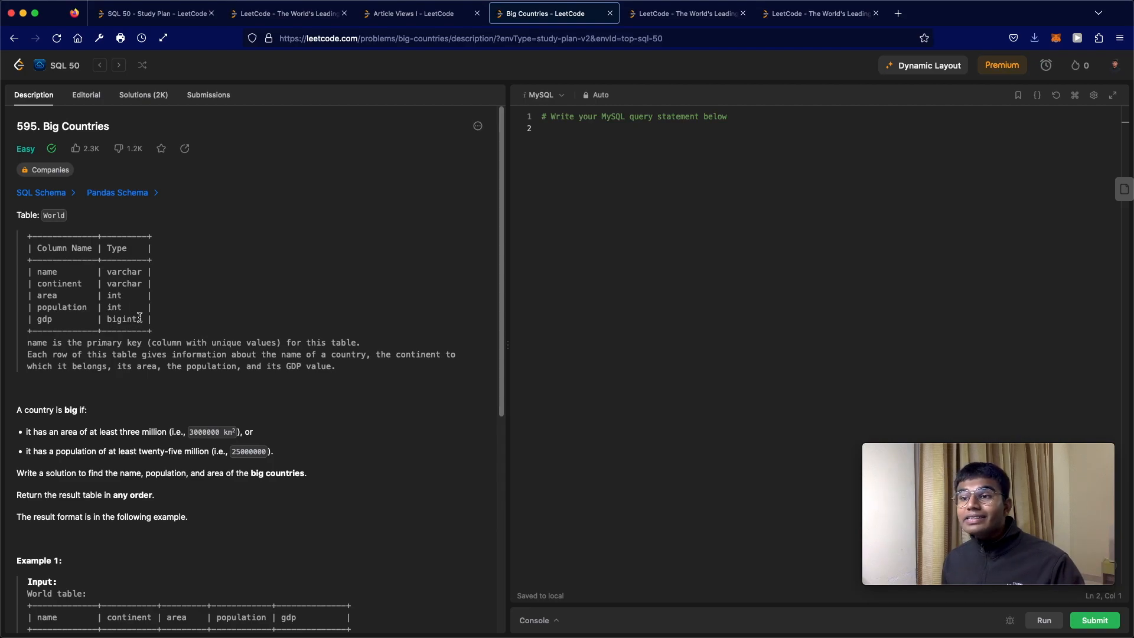
double_click(121, 319)
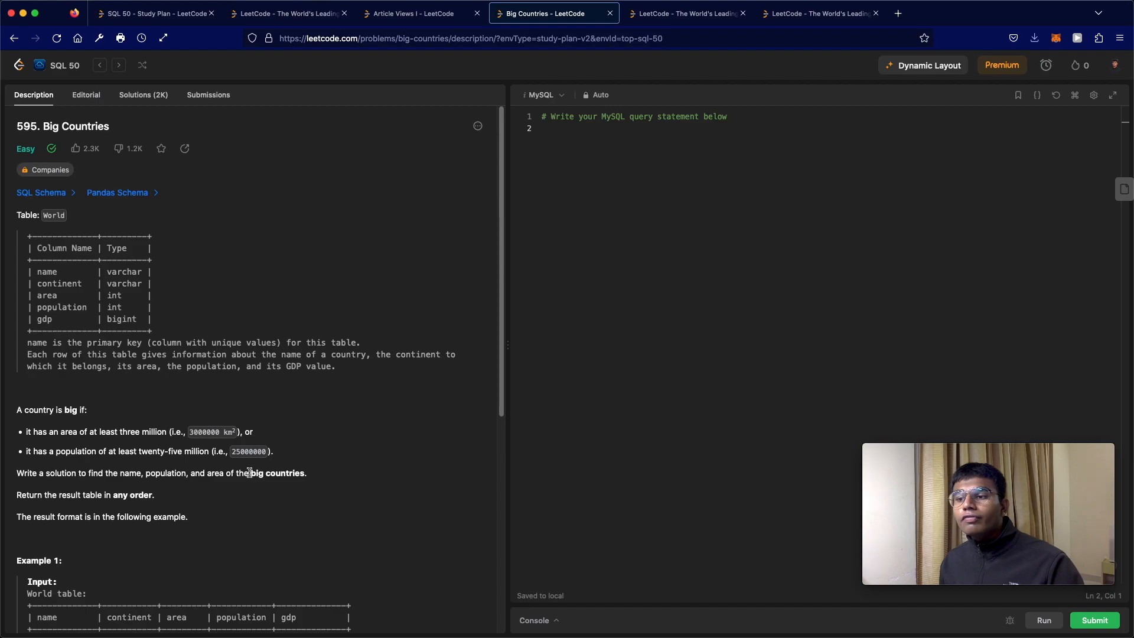
mouse_move(320, 475)
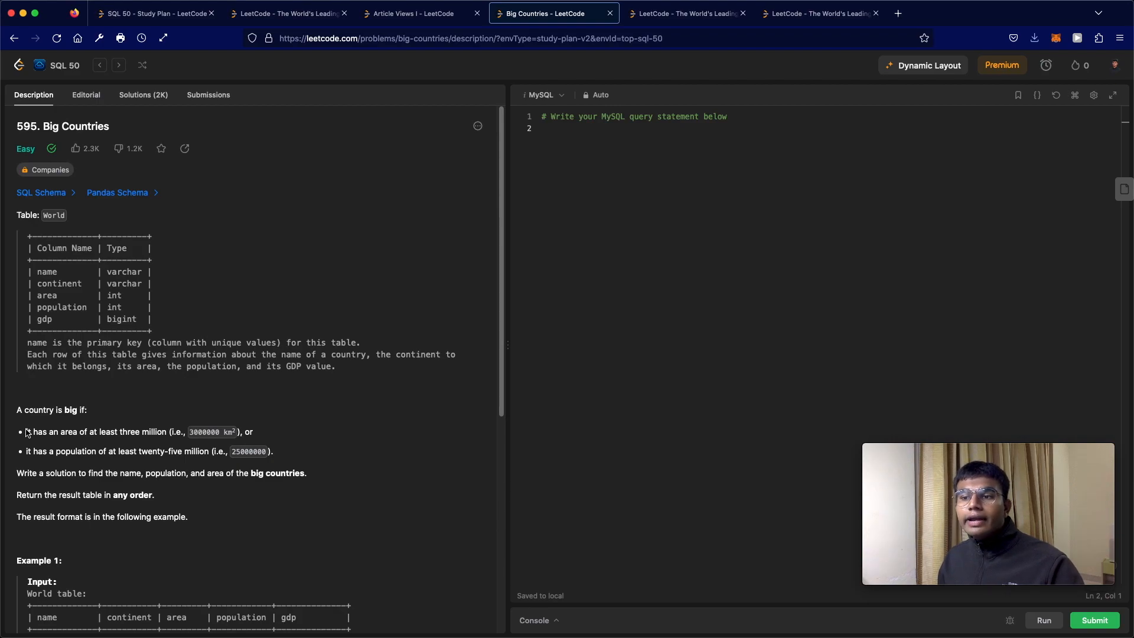
mouse_move(198, 421)
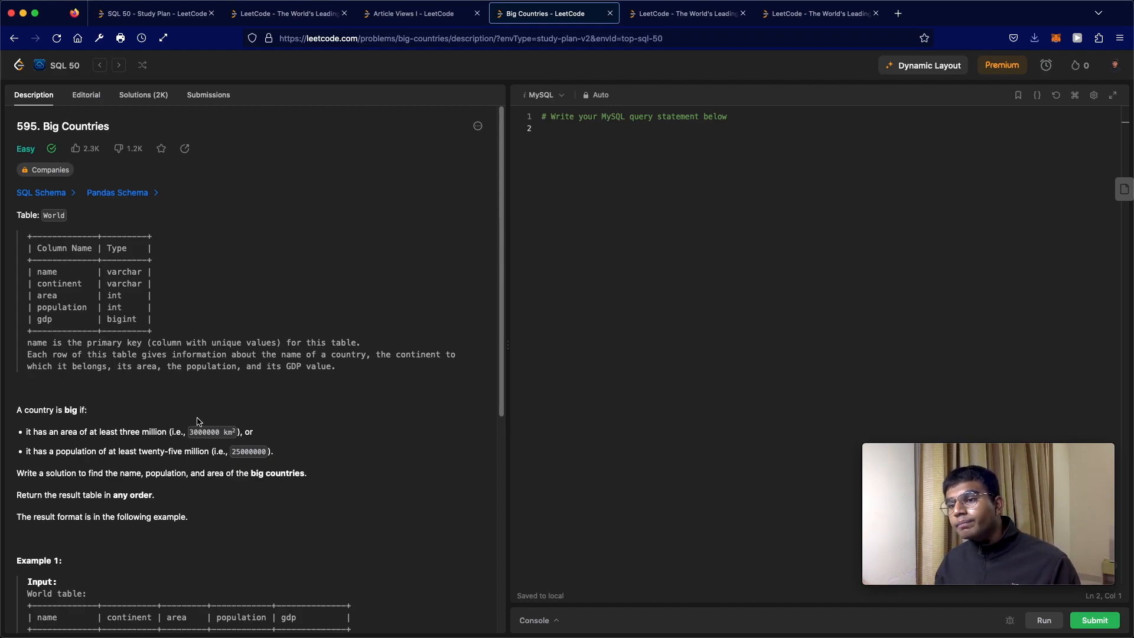
mouse_move(99, 469)
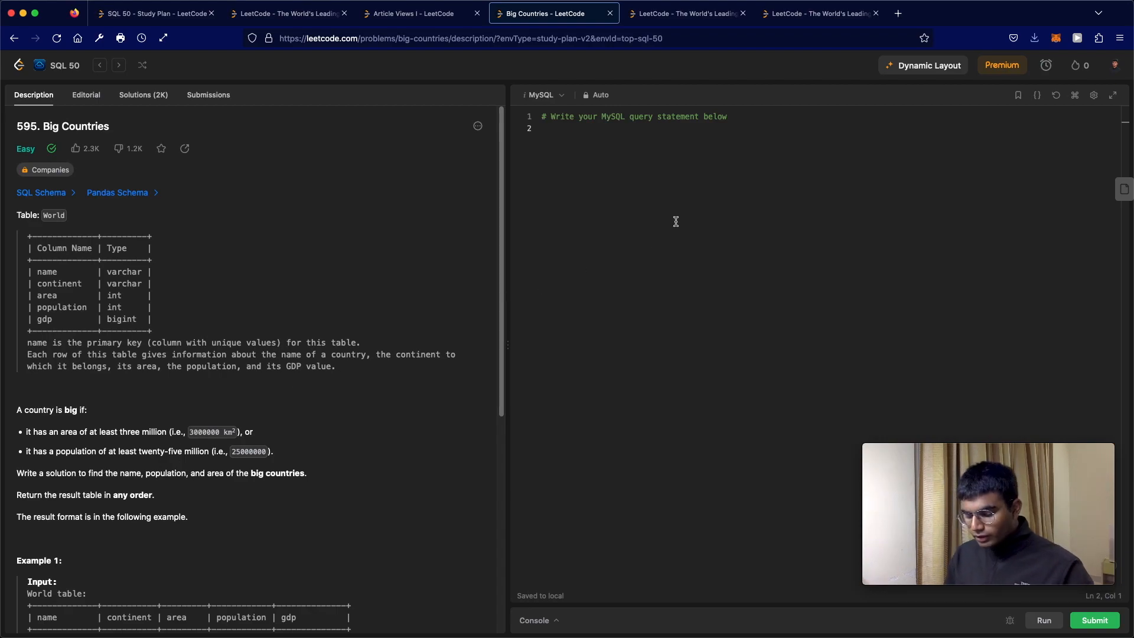
Write SELECT NAME, POPULATION, AREA FROM WORLD and begin the WHERE clause
type("SELECT")
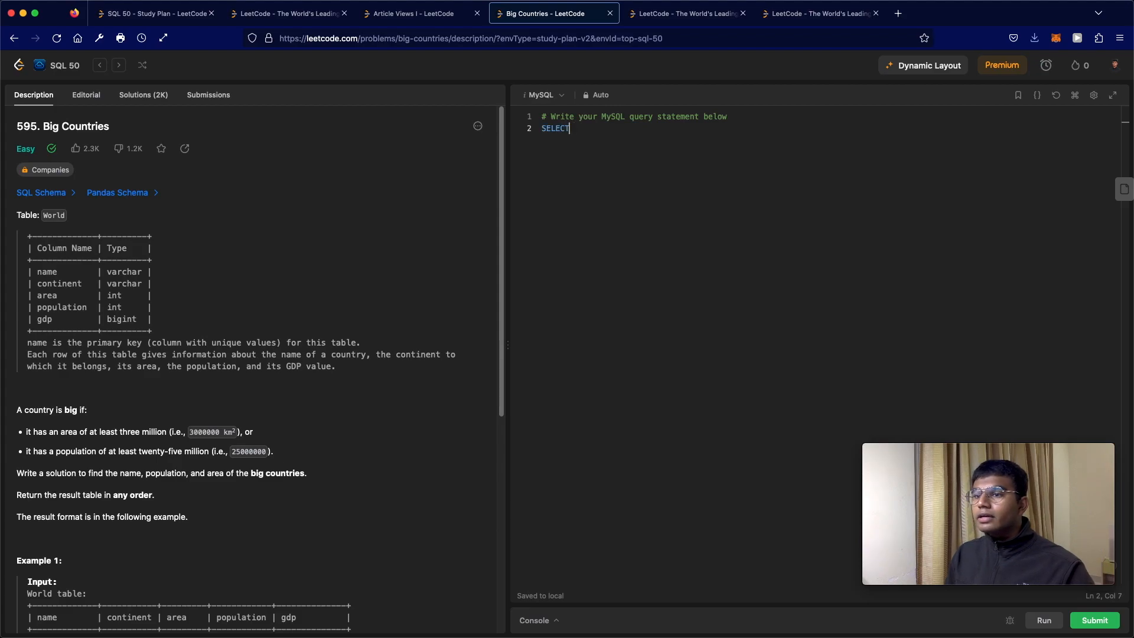
type("NAME,")
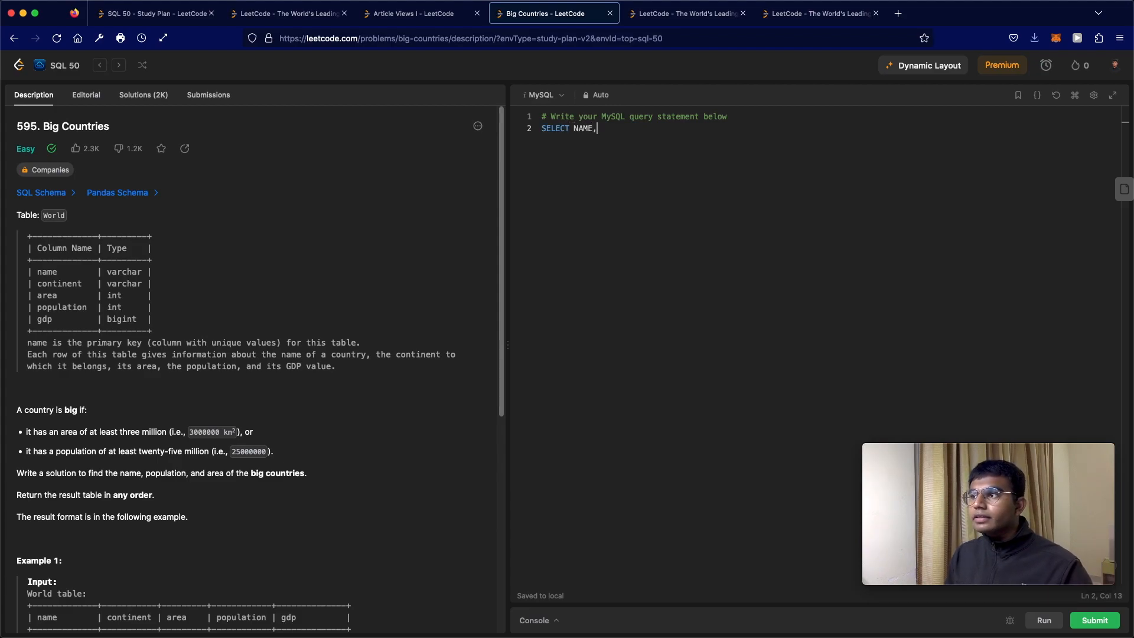
type("POPU")
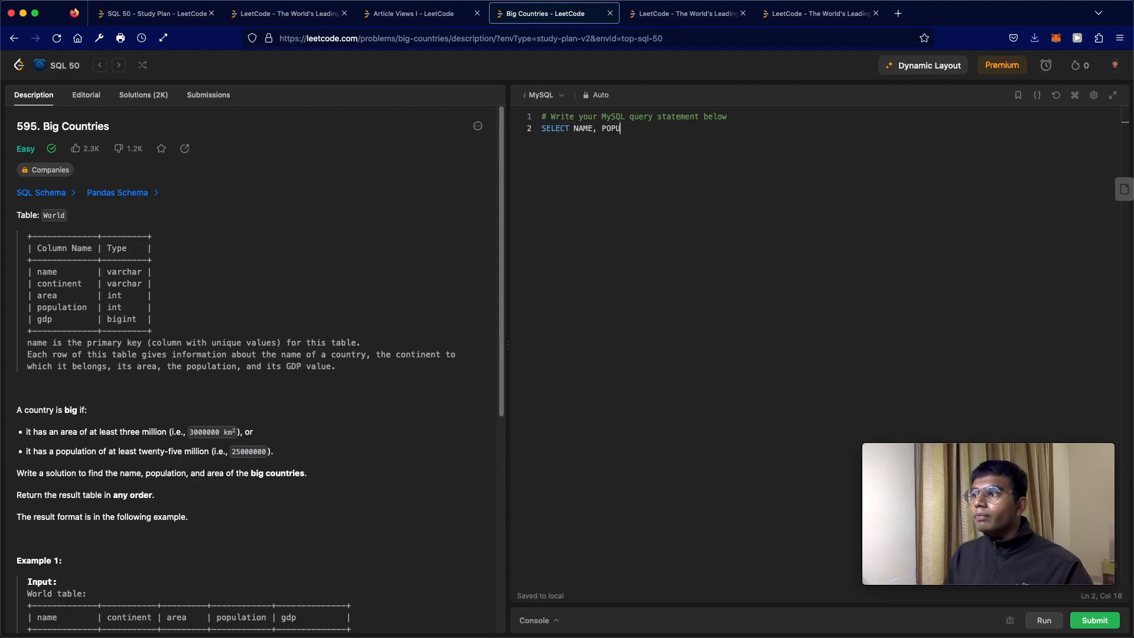
type("LATION,")
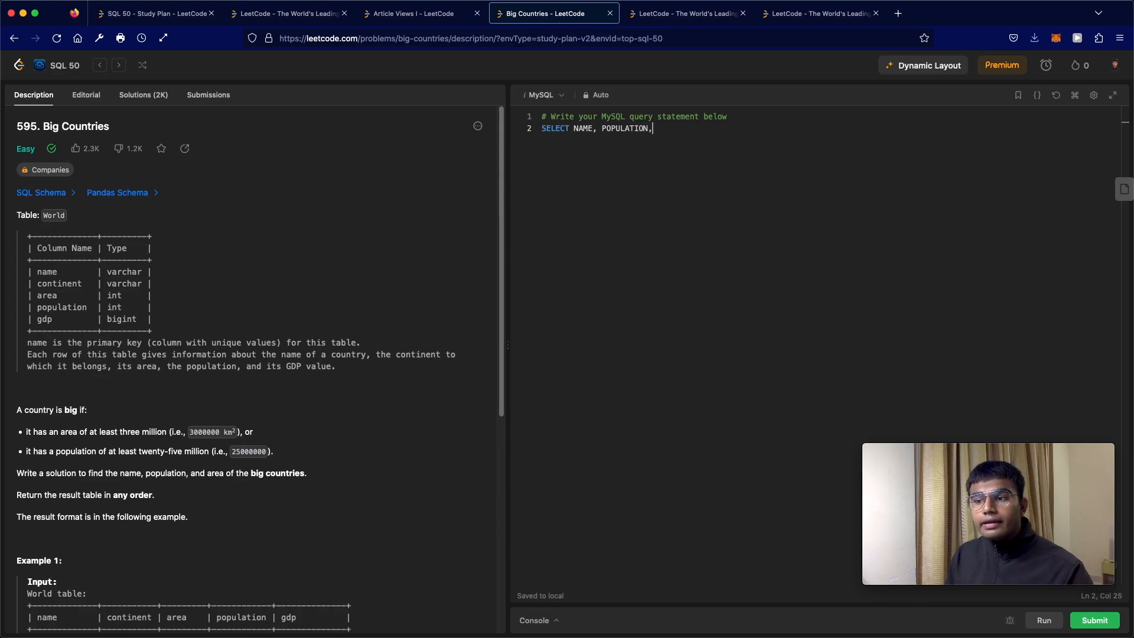
type("AREA")
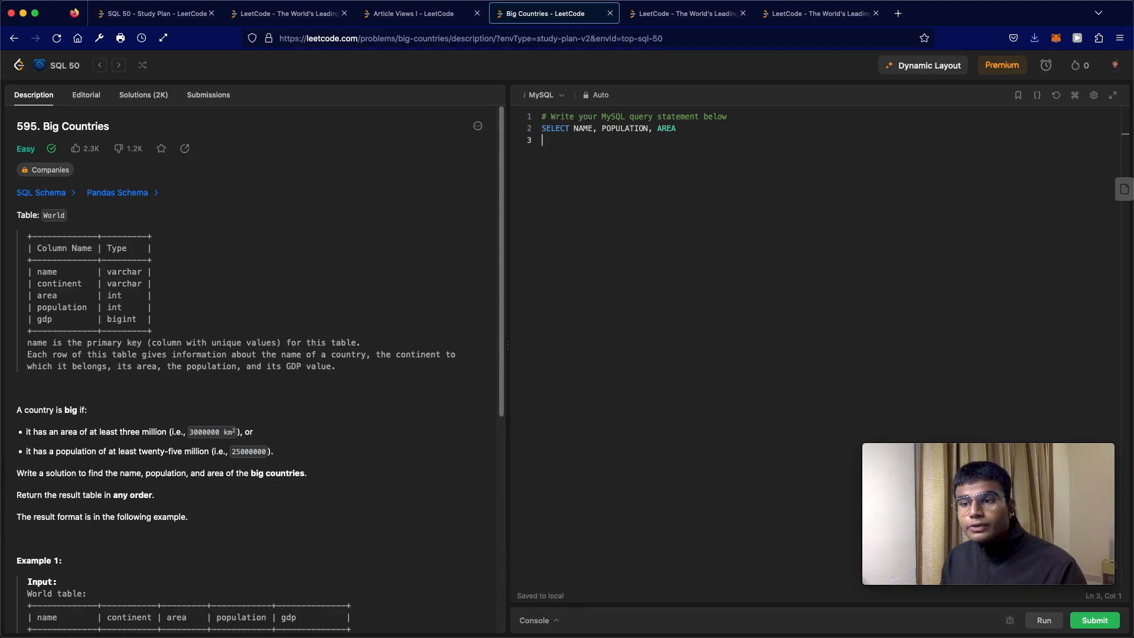
type("FROM")
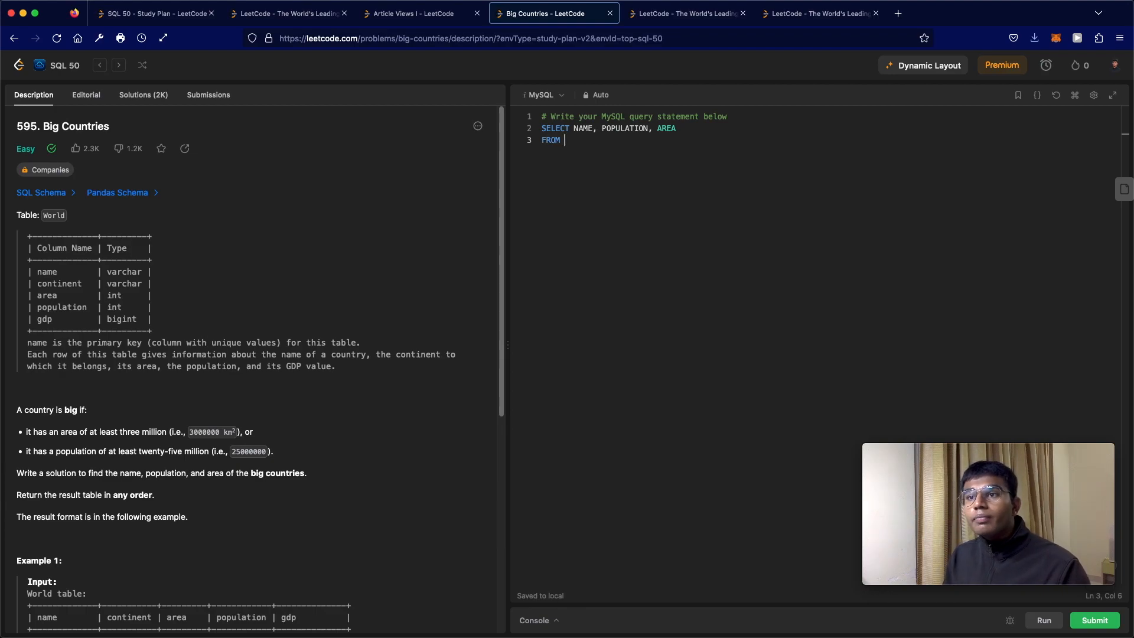
type("WORLD")
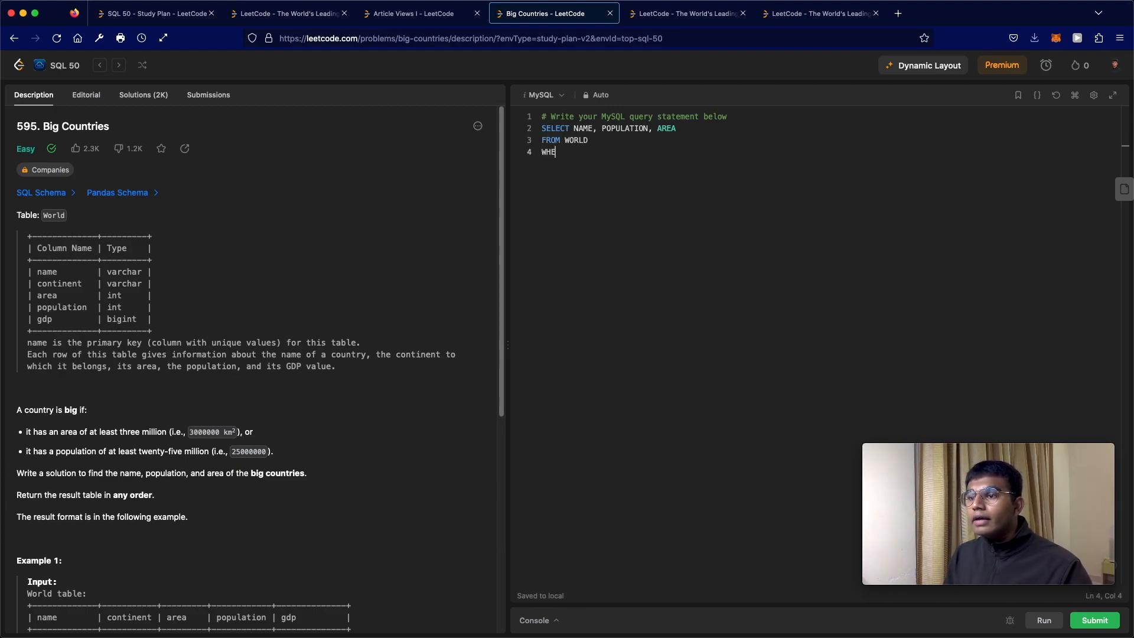
type("RE")
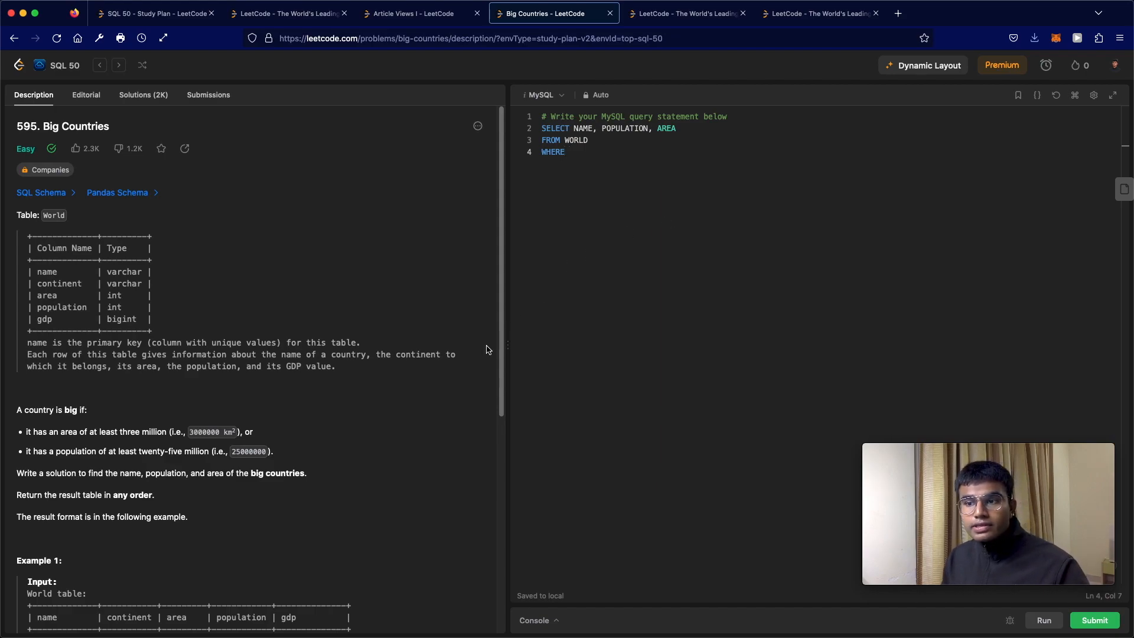
Filter with (AREA >= 3000000) OR (POPULATION >= 25000000) in the WHERE clause
type("AREA >=")
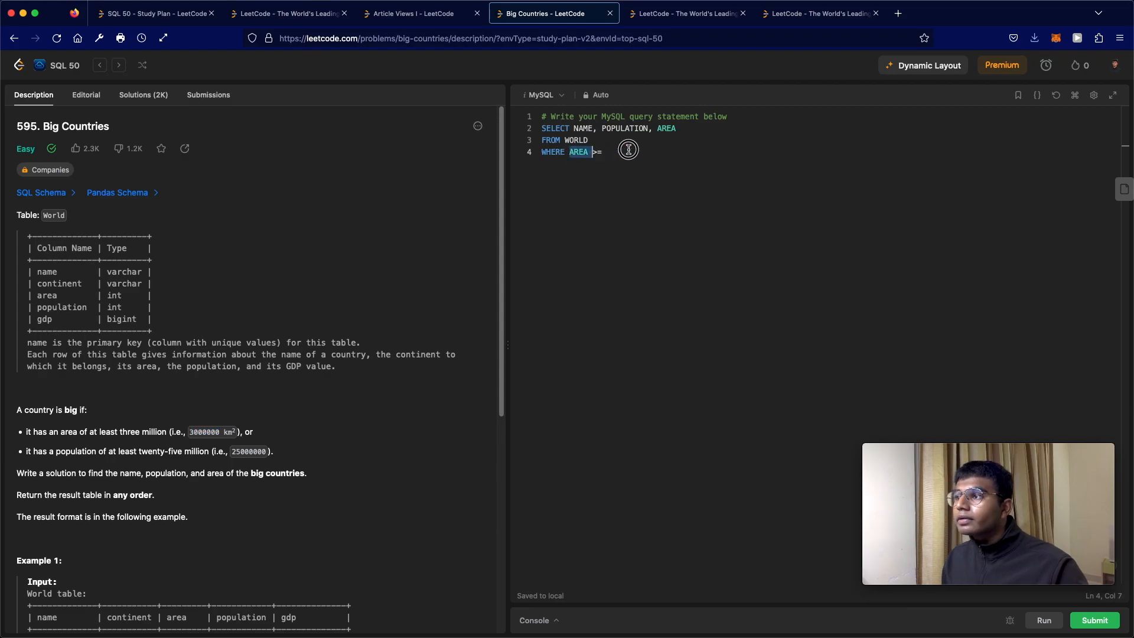
type("(AREA >= )")
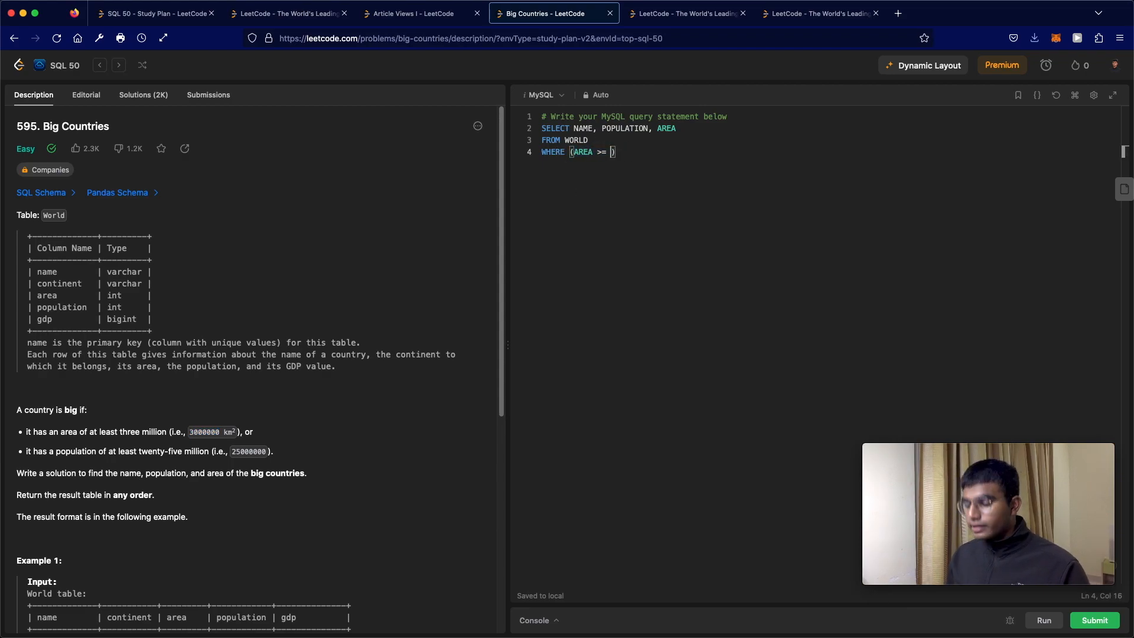
type("3000000")
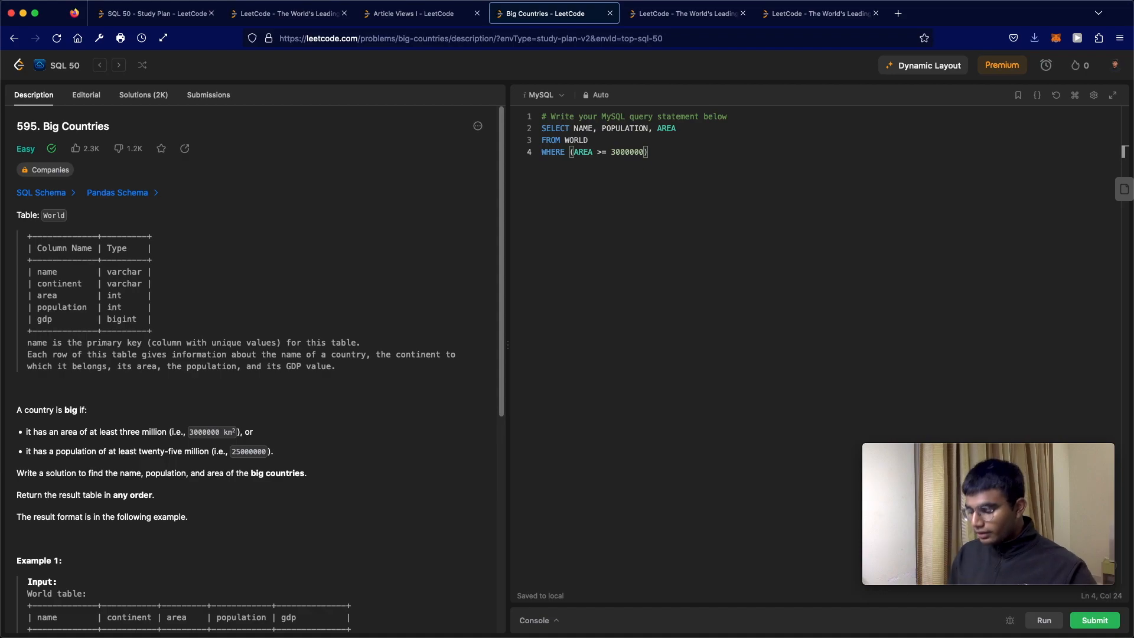
type("OR ()")
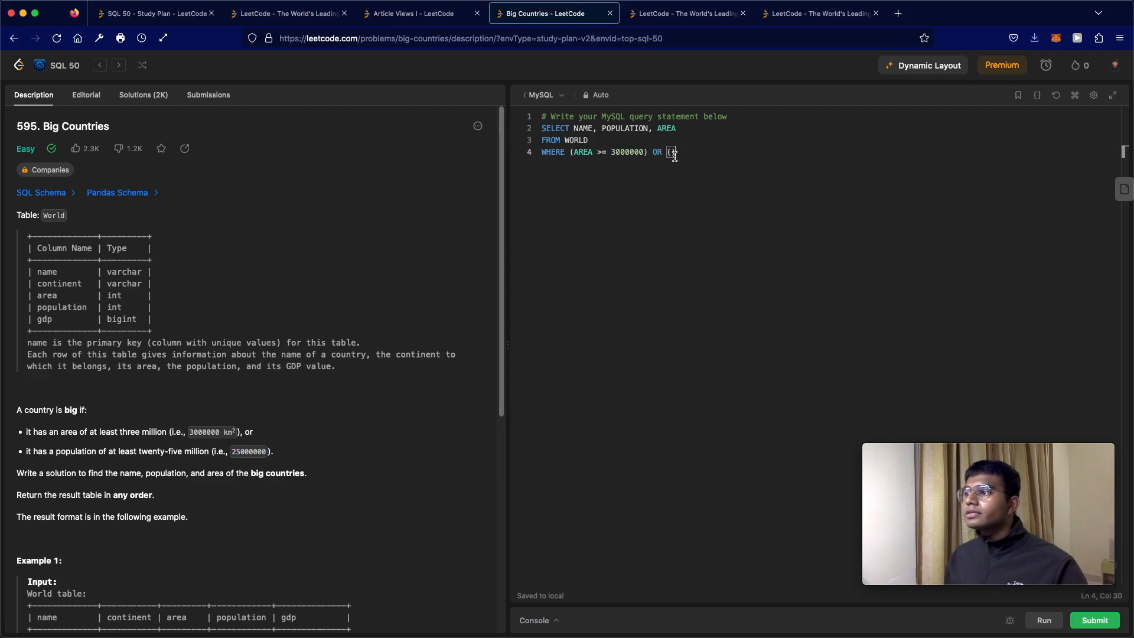
type("POPULA")
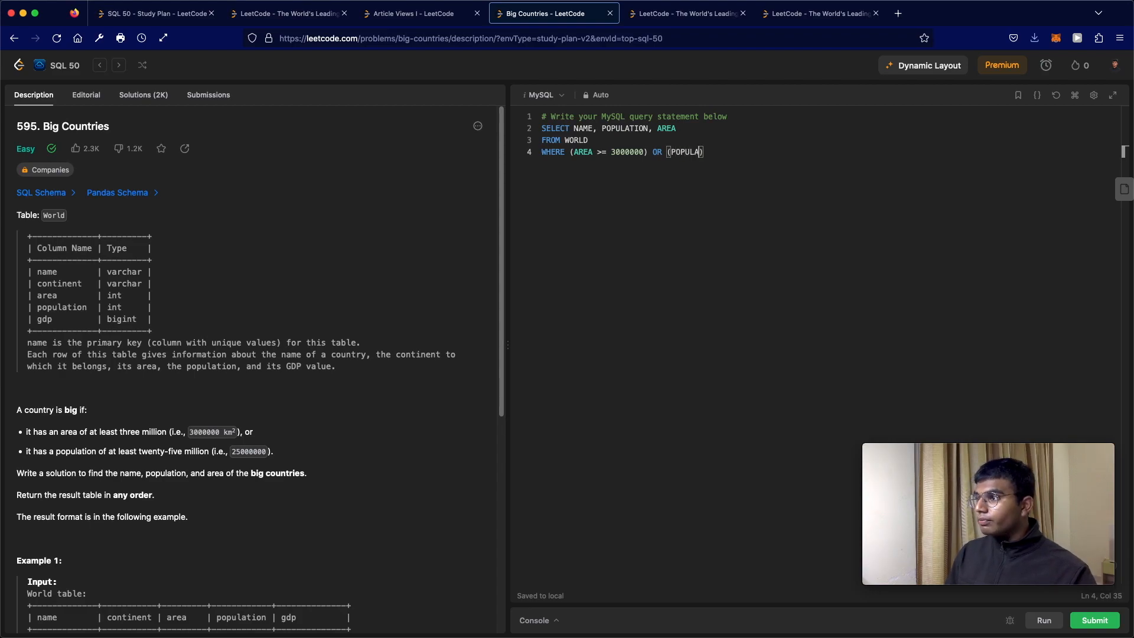
type("TION >=")
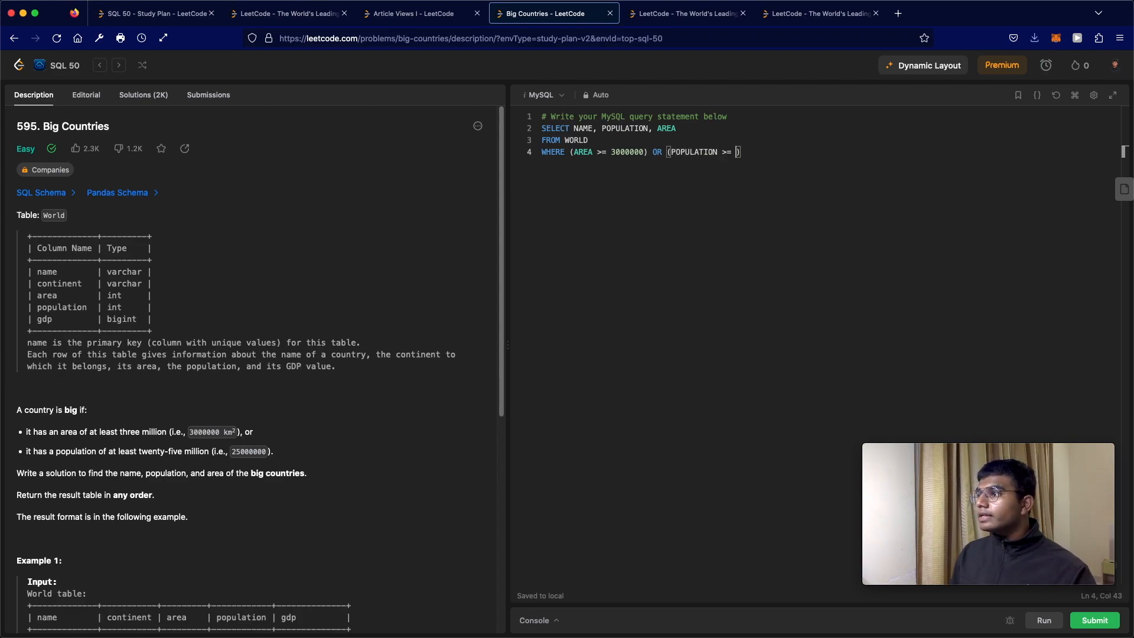
type("25000000)")
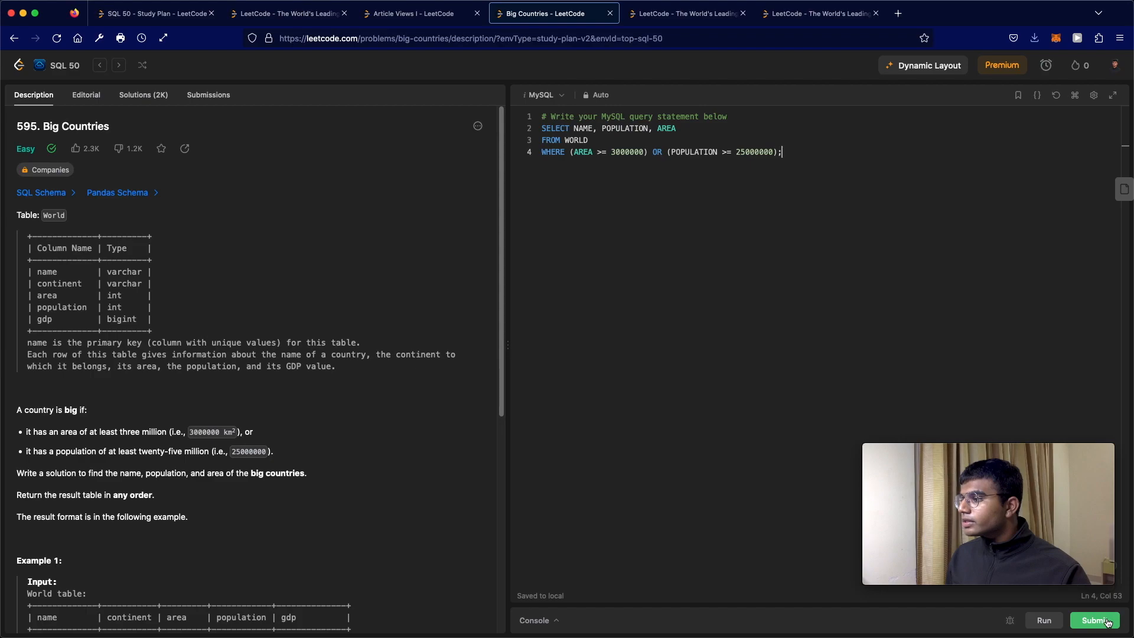
Submit the Big Countries query and get an Accepted verdict at 543 ms
left_click(1093, 620)
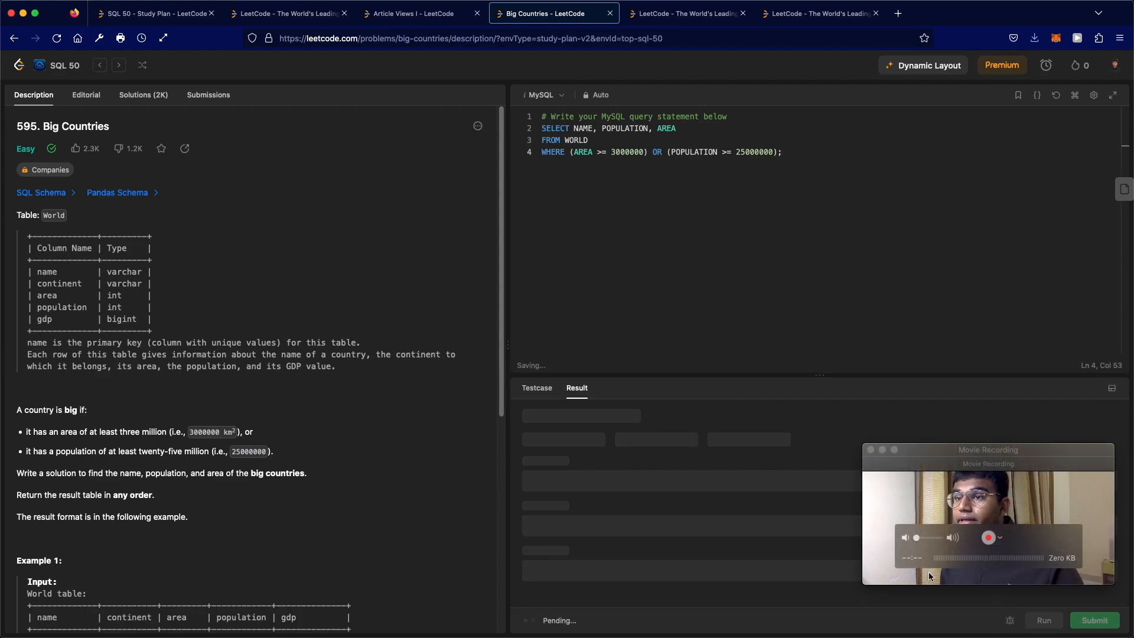
left_click(1094, 620)
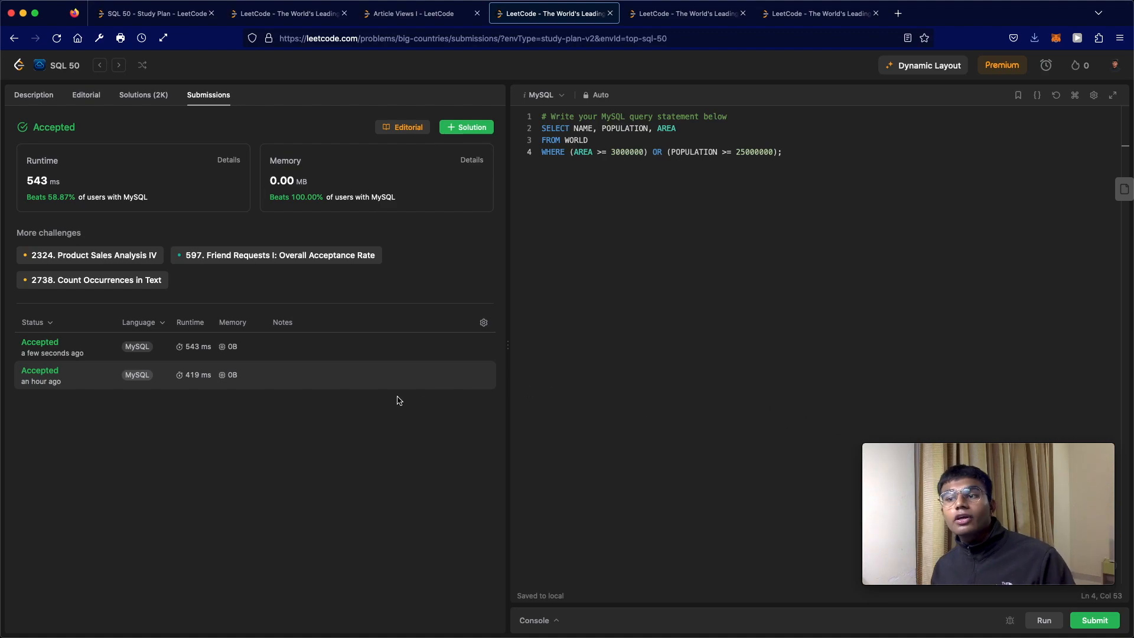
mouse_move(396, 400)
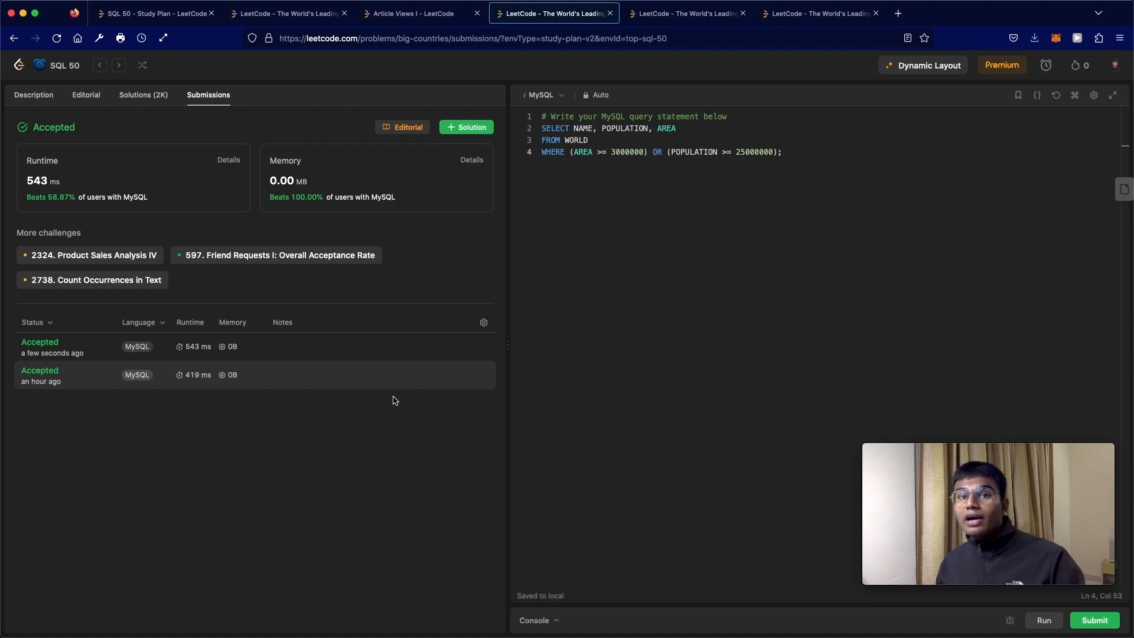